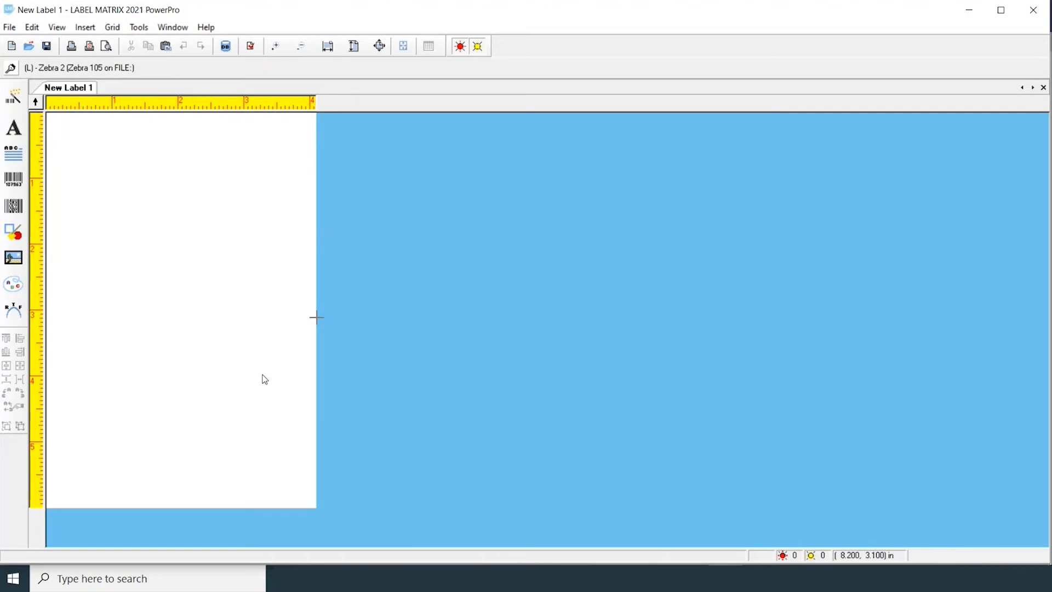
{"action": "mouse_move", "coordinate": [9, 26]}
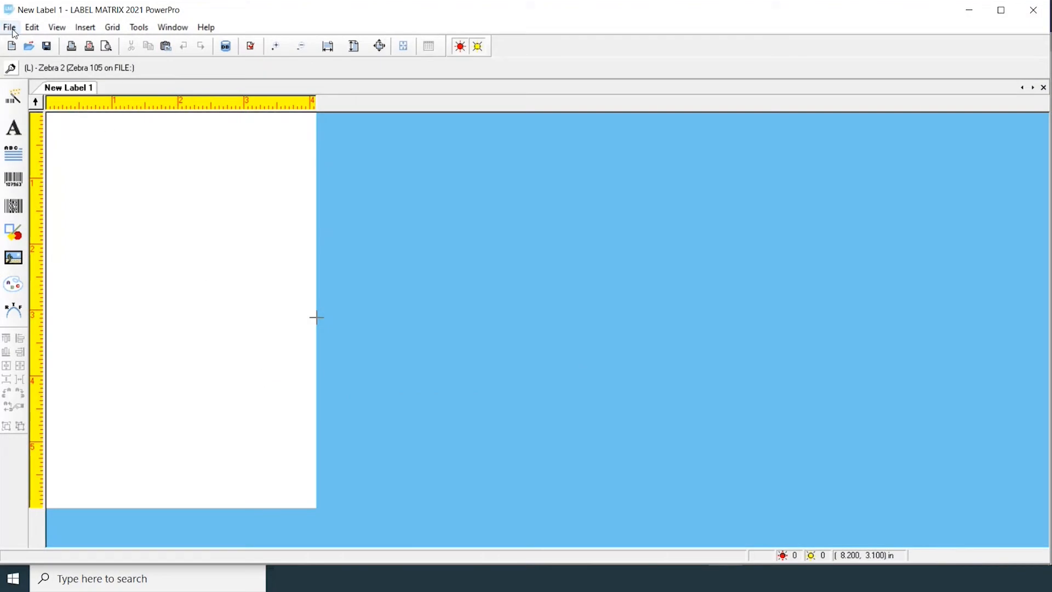
Bring up Printer Setup listing installed printers with Zebra 2 as default.
{"action": "left_click", "coordinate": [10, 26]}
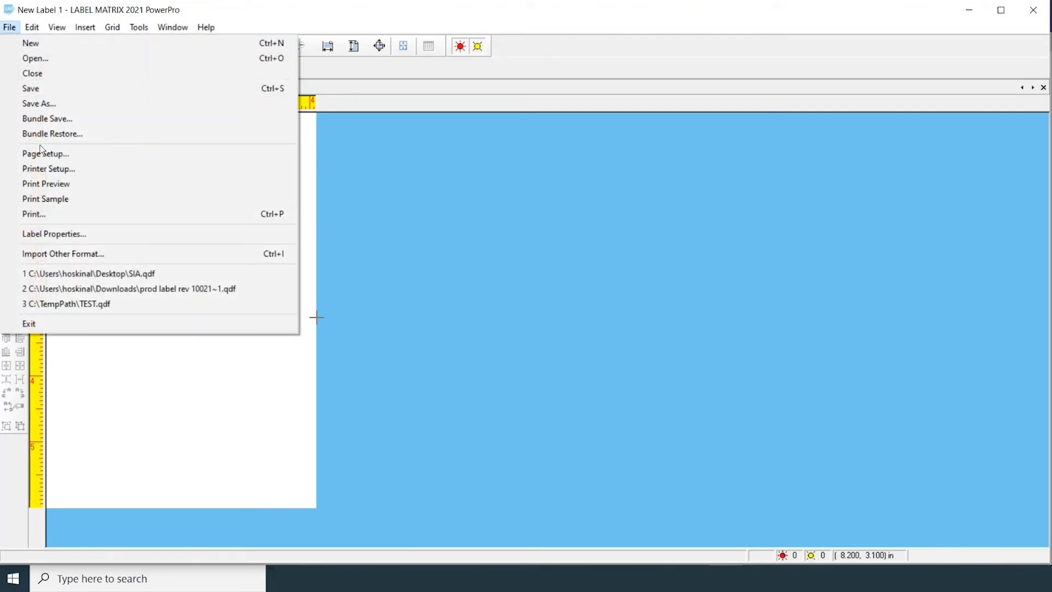
{"action": "left_click", "coordinate": [49, 169]}
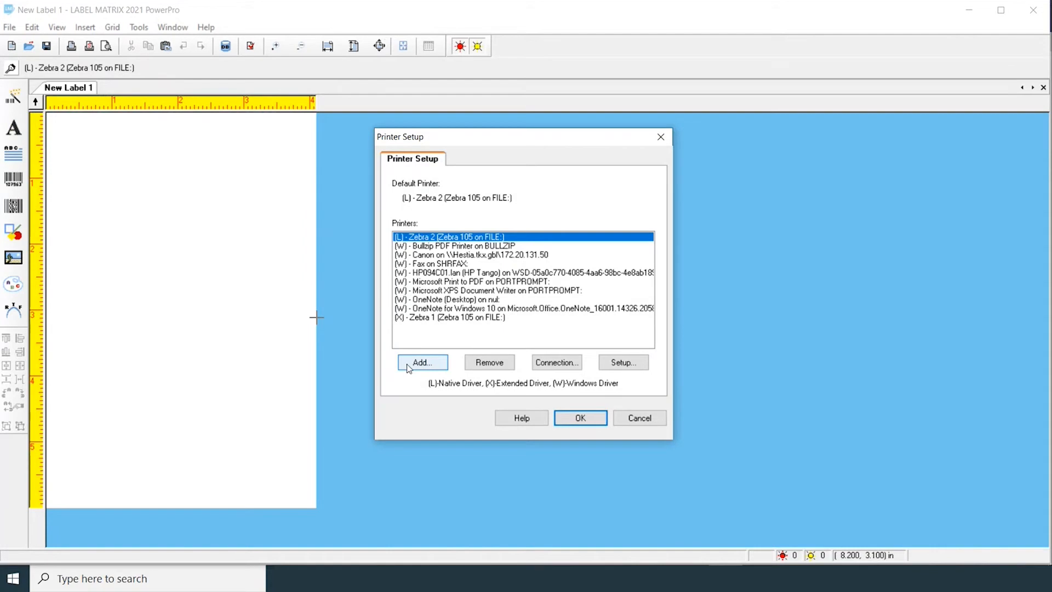
Add a printer, choosing manufacturer ZEBRA and the Zebra 105 - (X) extended driver.
{"action": "left_click", "coordinate": [421, 361]}
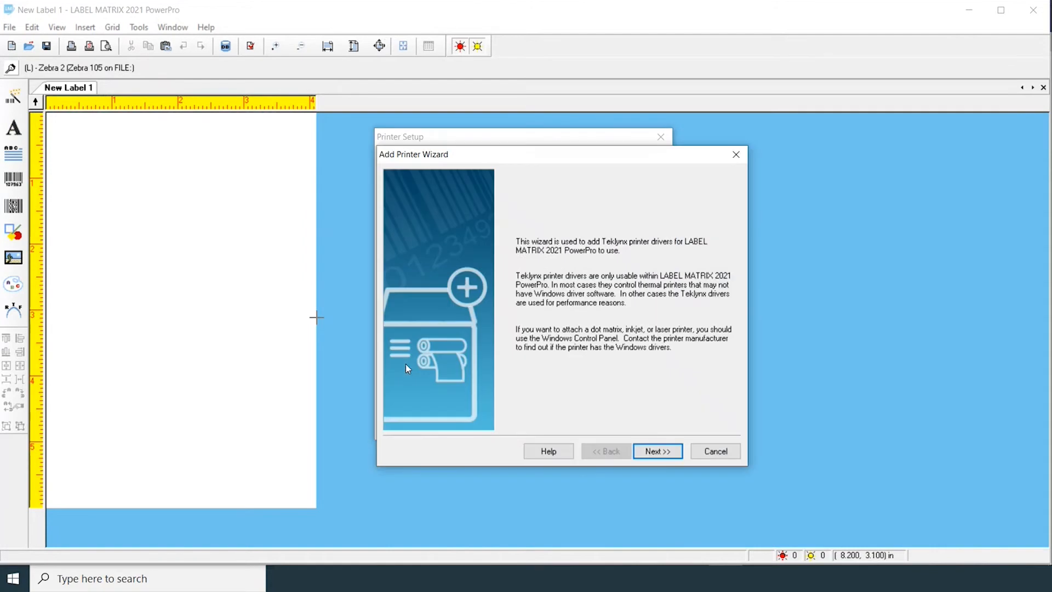
{"action": "mouse_move", "coordinate": [598, 162]}
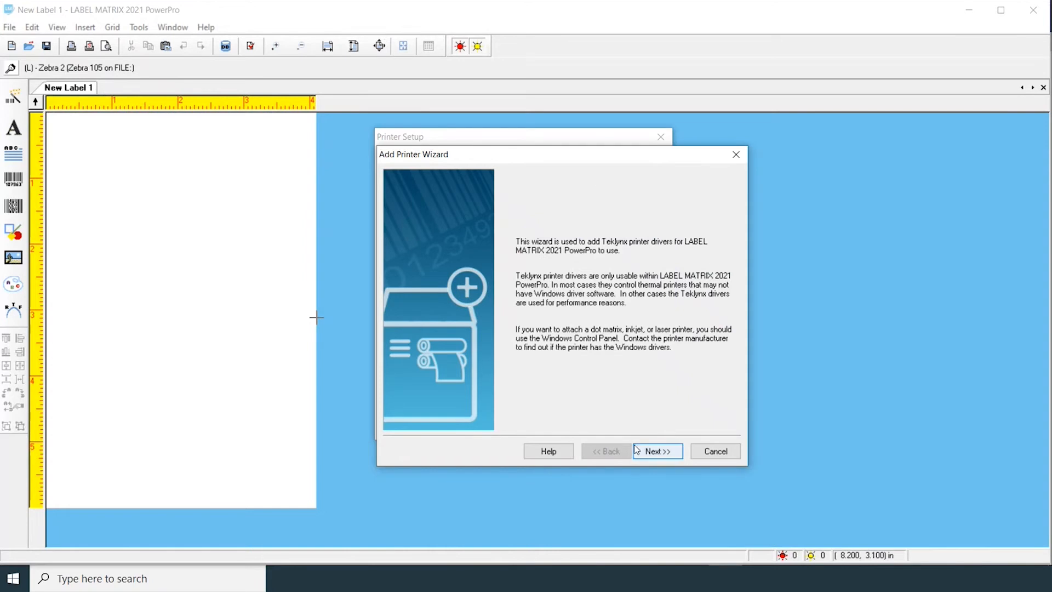
{"action": "left_click", "coordinate": [657, 452]}
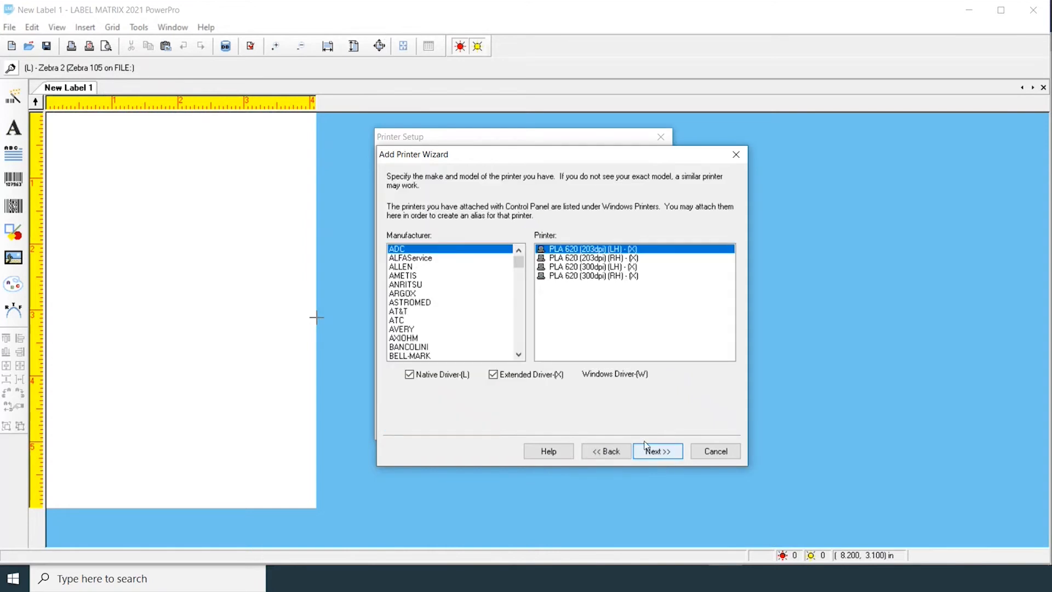
{"action": "scroll", "scroll_direction": "down", "scroll_amount": 3}
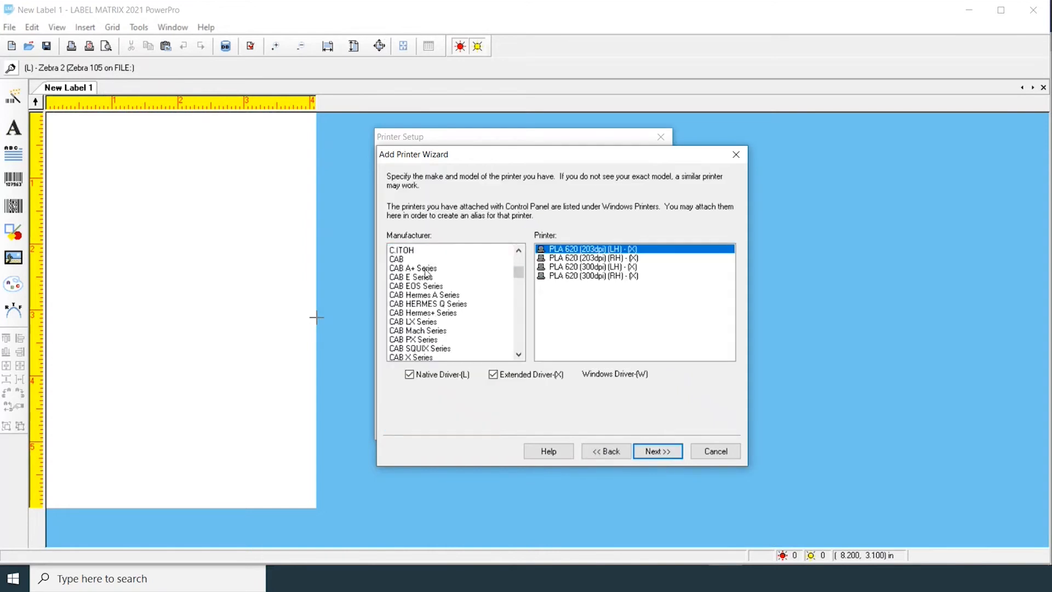
{"action": "scroll", "scroll_direction": "down", "scroll_amount": 3}
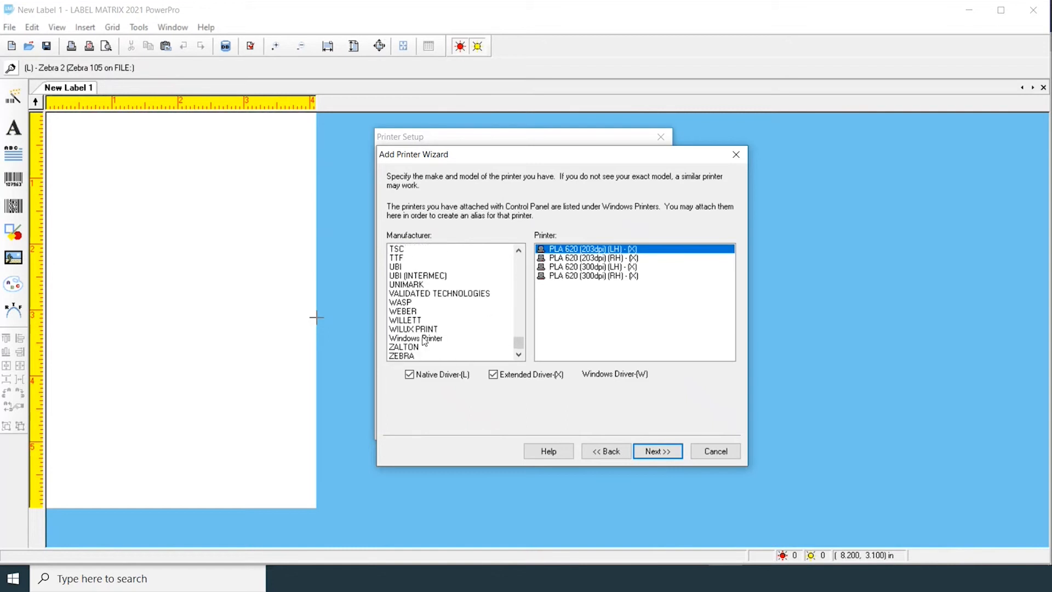
{"action": "left_click", "coordinate": [401, 355]}
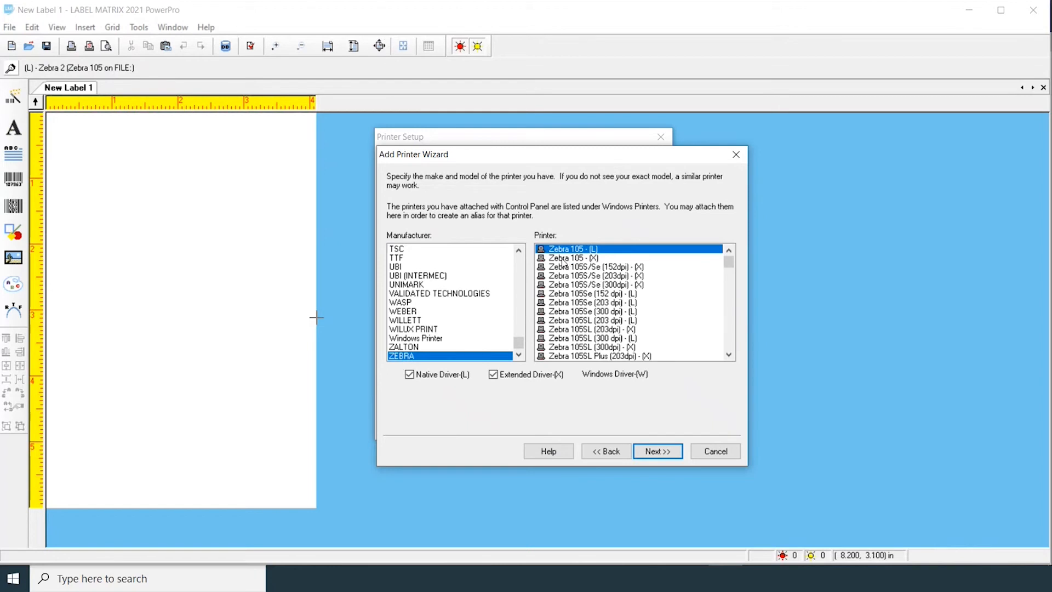
{"action": "left_click", "coordinate": [572, 257]}
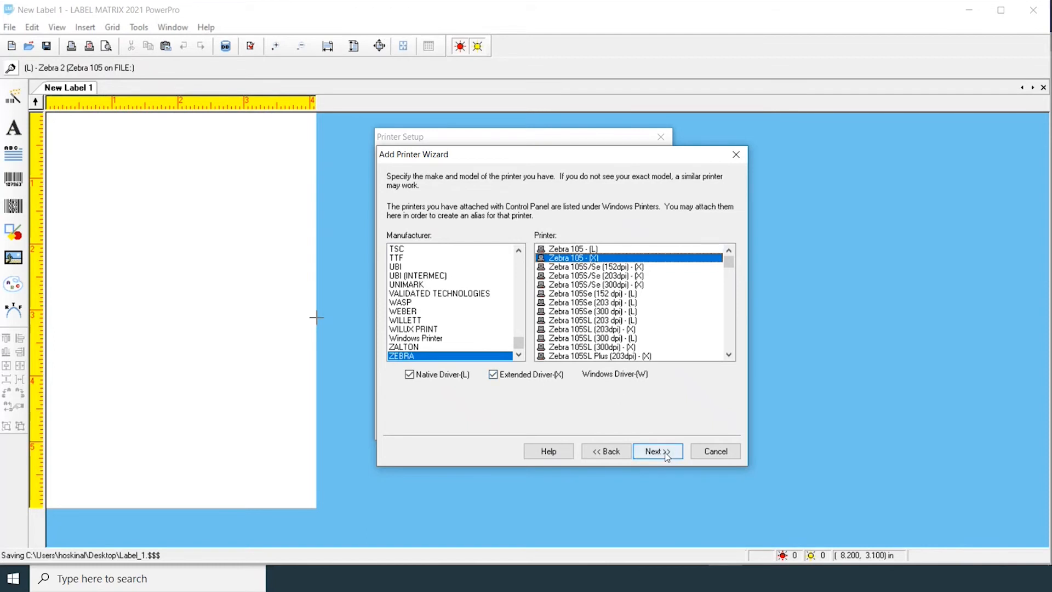
Alias the printer 'Zebra 3' on local port FILE: with Windows Print Spooling enabled.
{"action": "left_click", "coordinate": [657, 451]}
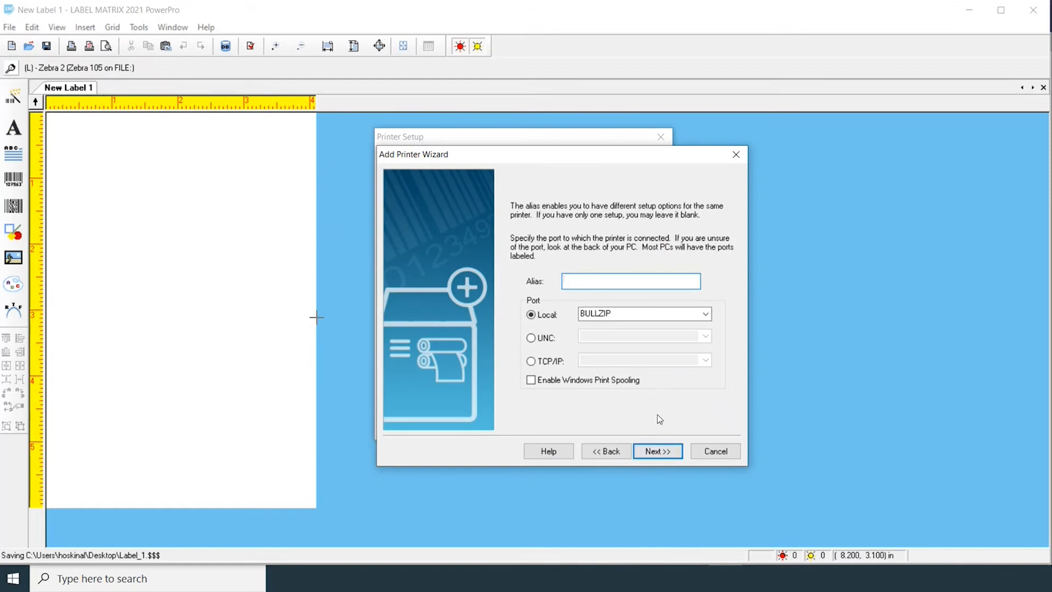
{"action": "type", "text": "Zebra"}
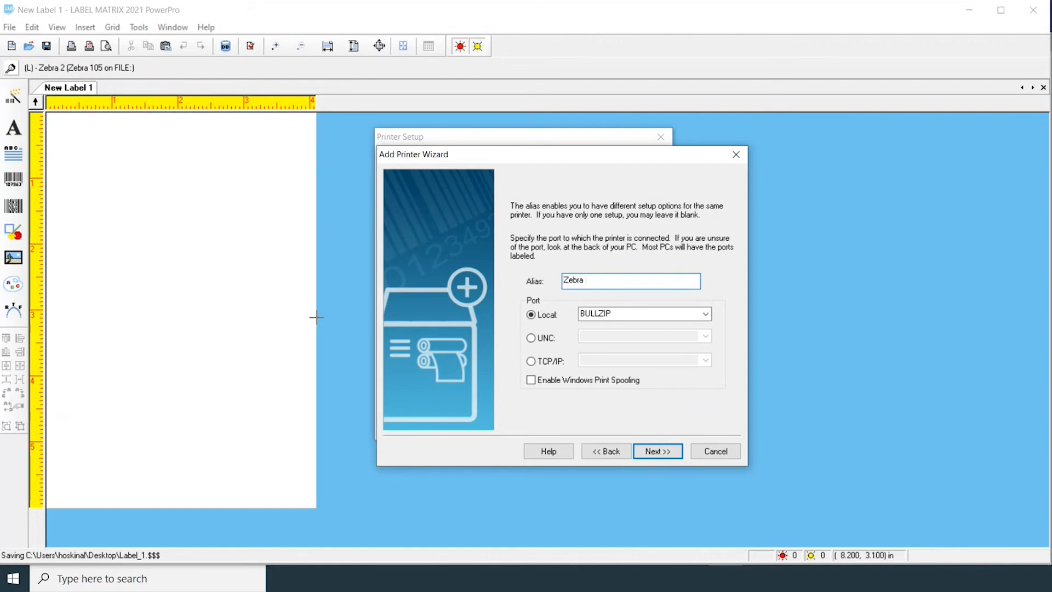
{"action": "type", "text": "3"}
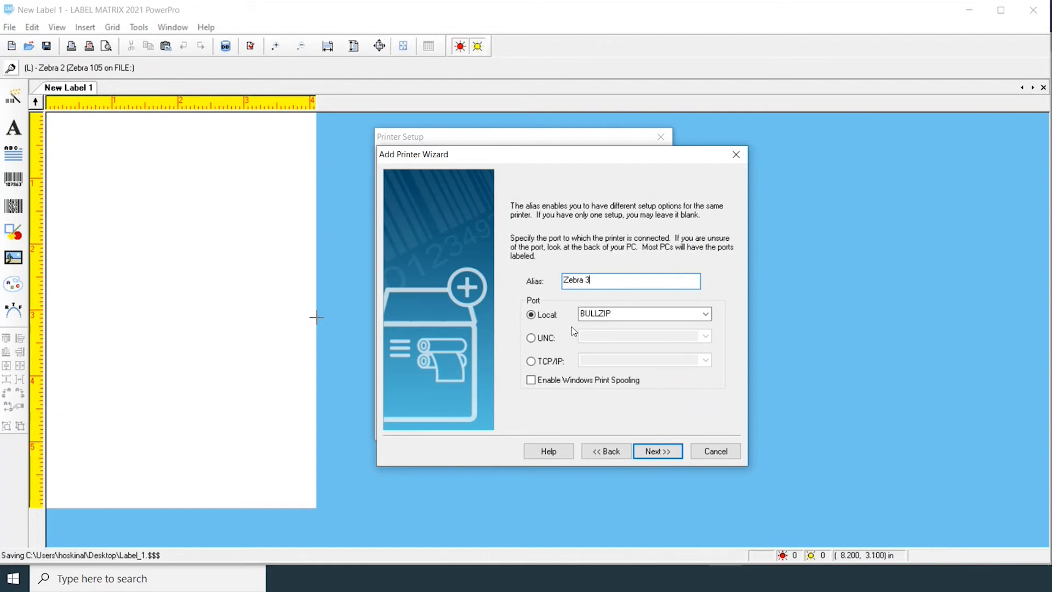
{"action": "left_click", "coordinate": [705, 314]}
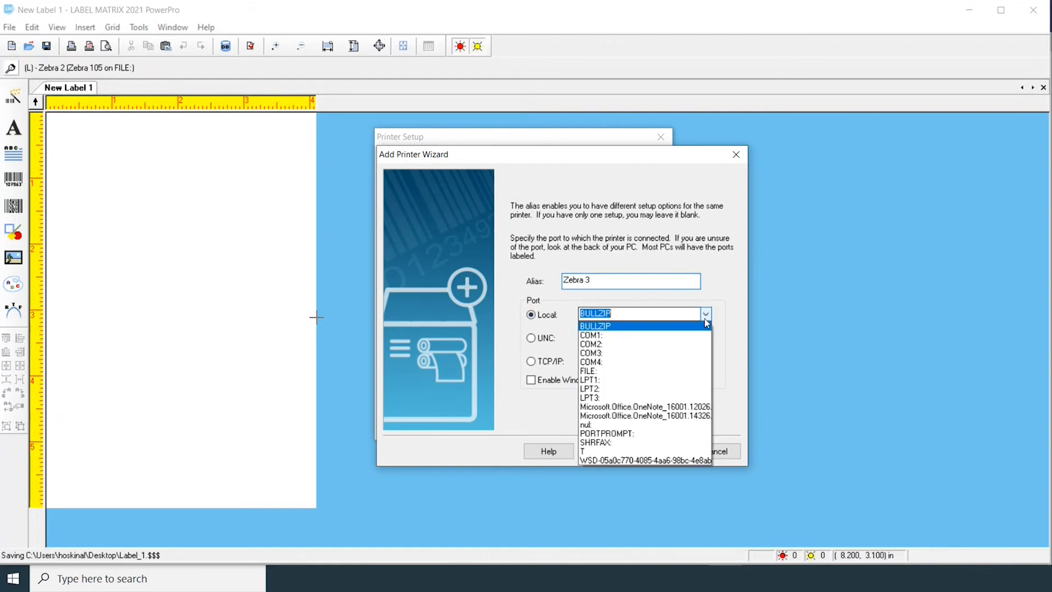
{"action": "mouse_move", "coordinate": [607, 370]}
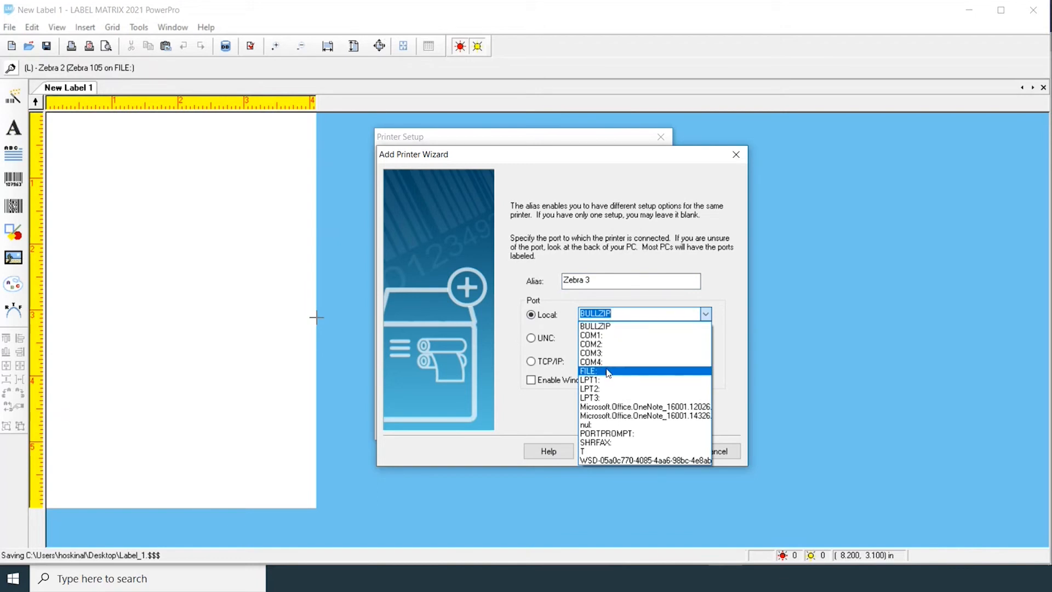
{"action": "left_click", "coordinate": [605, 370]}
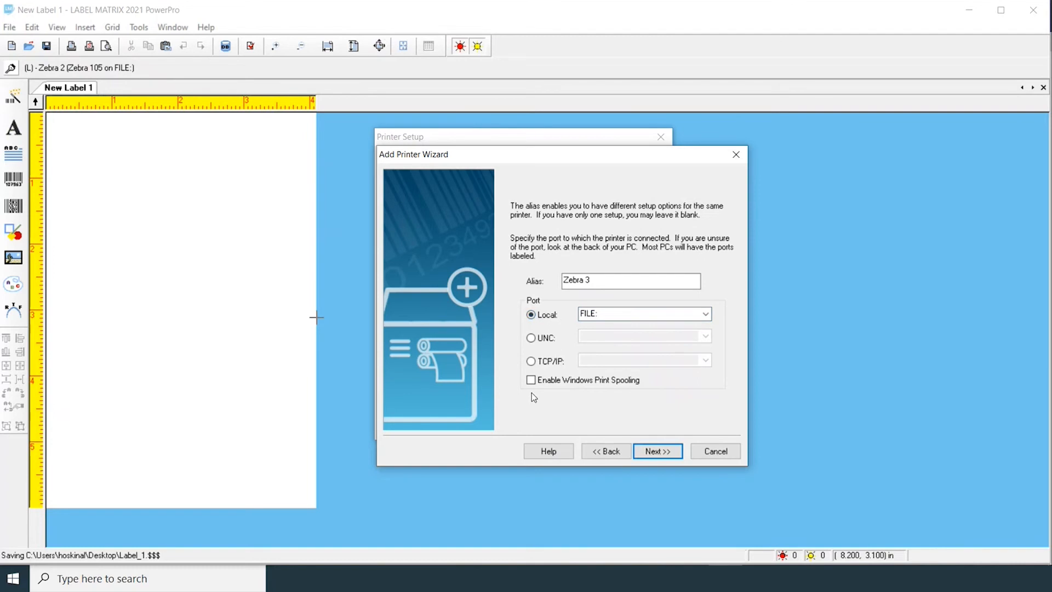
{"action": "mouse_move", "coordinate": [548, 390]}
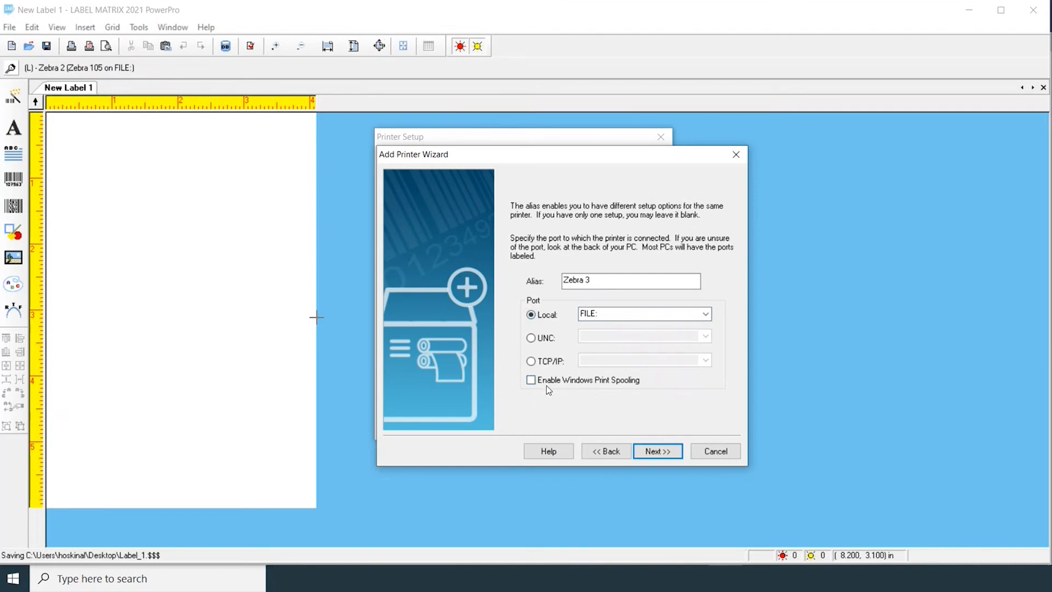
{"action": "left_click", "coordinate": [530, 379]}
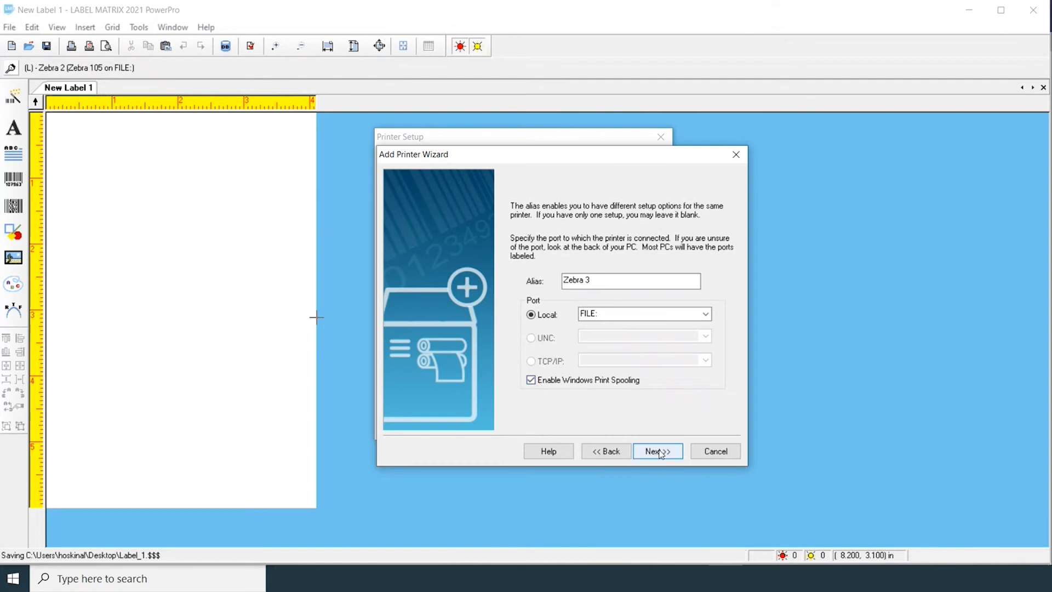
Finish the wizard so Zebra 3 (Zebra 105 on FILE:) is attached as default.
{"action": "left_click", "coordinate": [657, 452]}
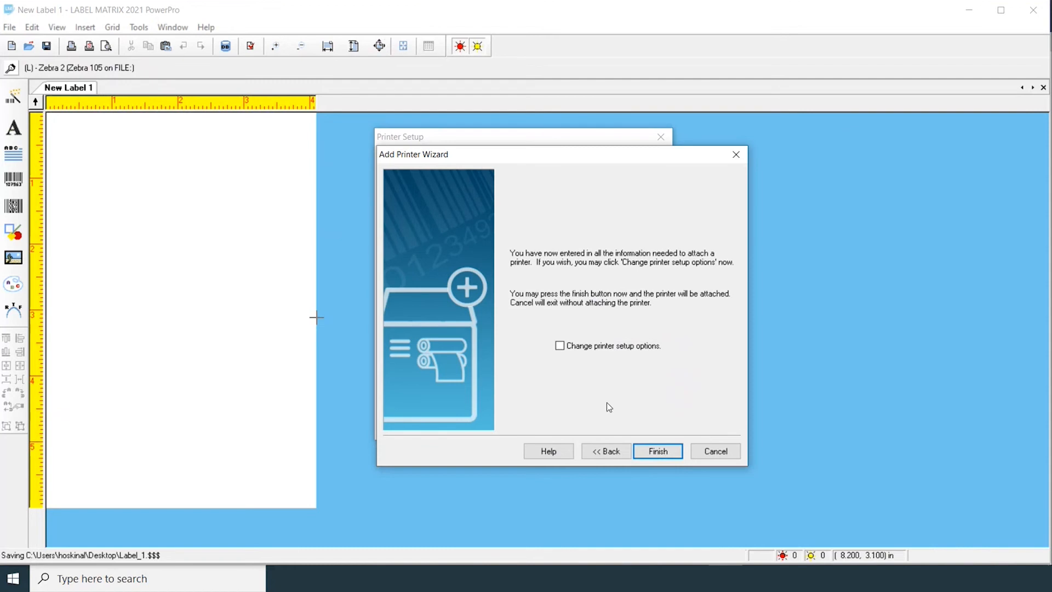
{"action": "mouse_move", "coordinate": [579, 389]}
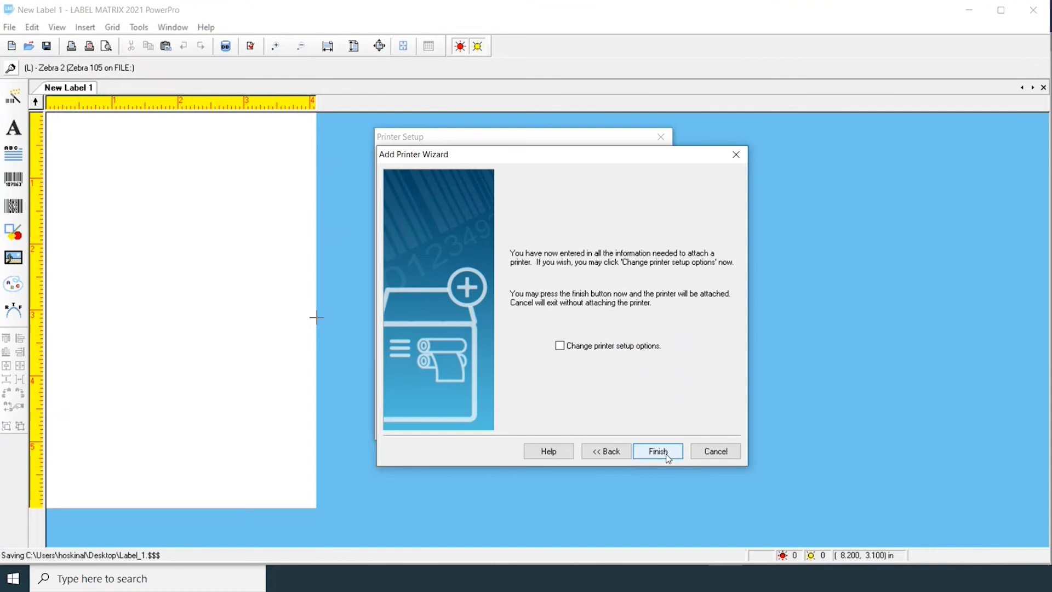
{"action": "left_click", "coordinate": [657, 452]}
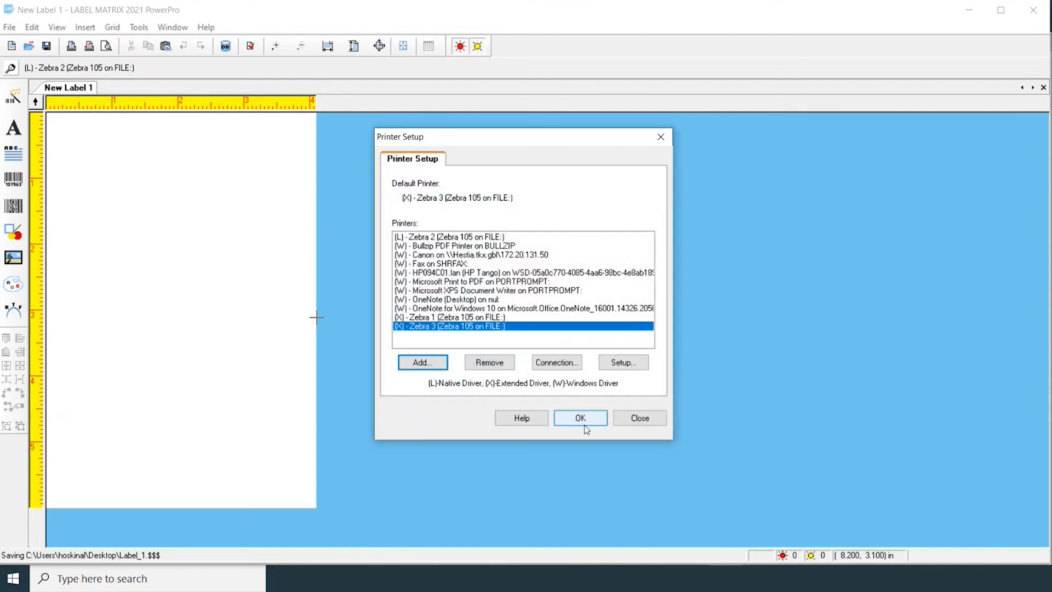
Confirm Printer Setup and check Zebra 3 appears in the Print dialog's printer list.
{"action": "left_click", "coordinate": [581, 418]}
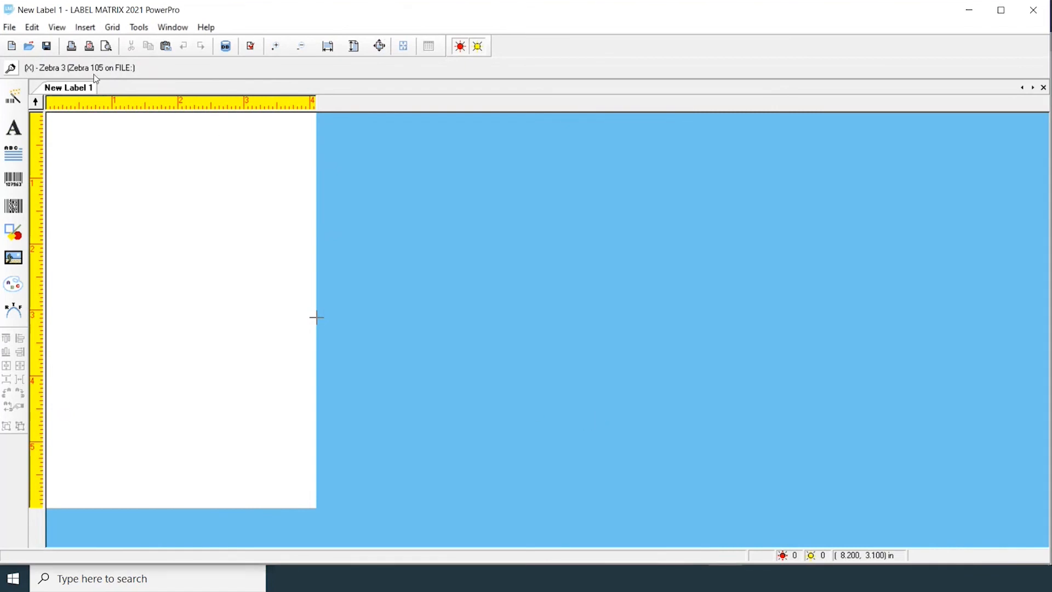
{"action": "left_click", "coordinate": [68, 45]}
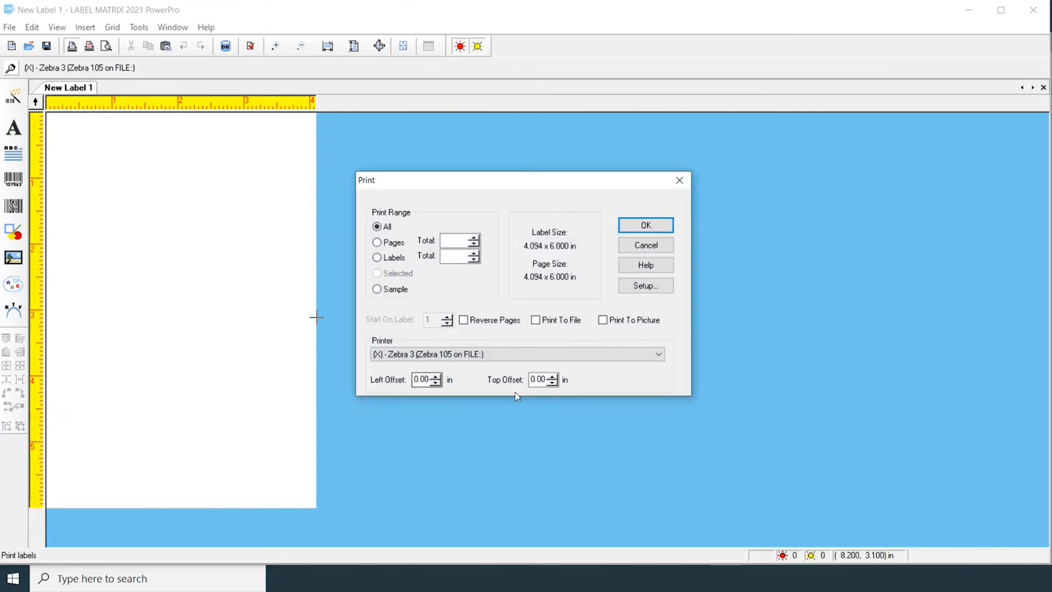
{"action": "left_click", "coordinate": [657, 354]}
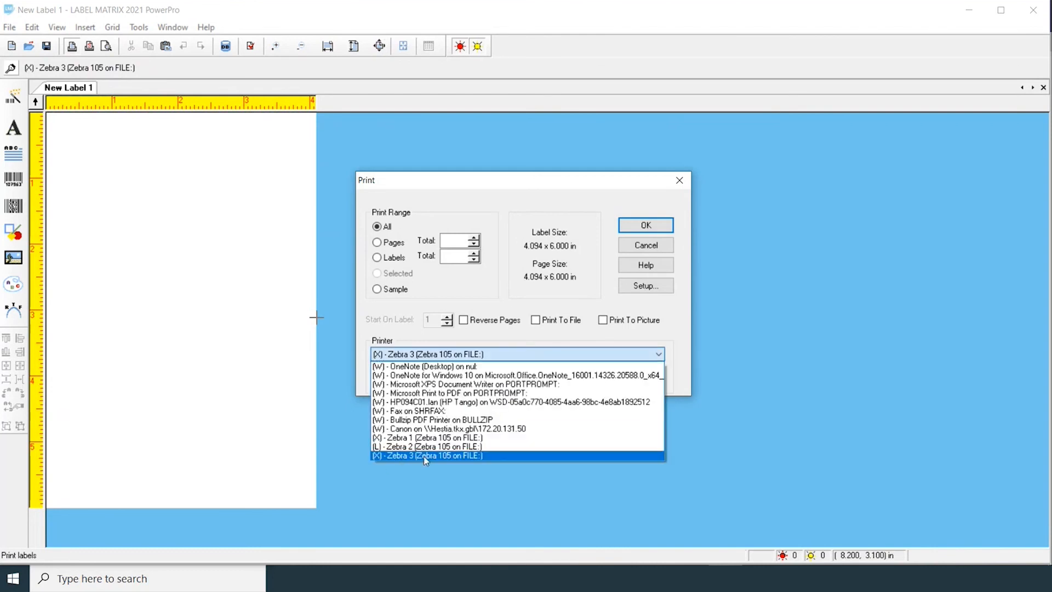